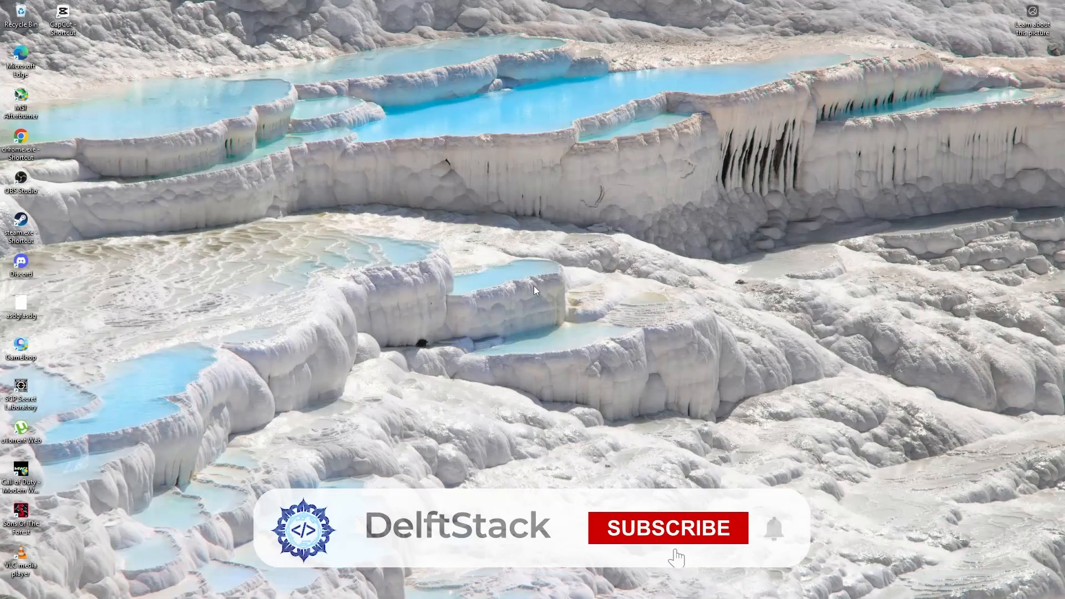
Step: Search Windows for 'device manager' to surface Device Manager as the best match
click(667, 528)
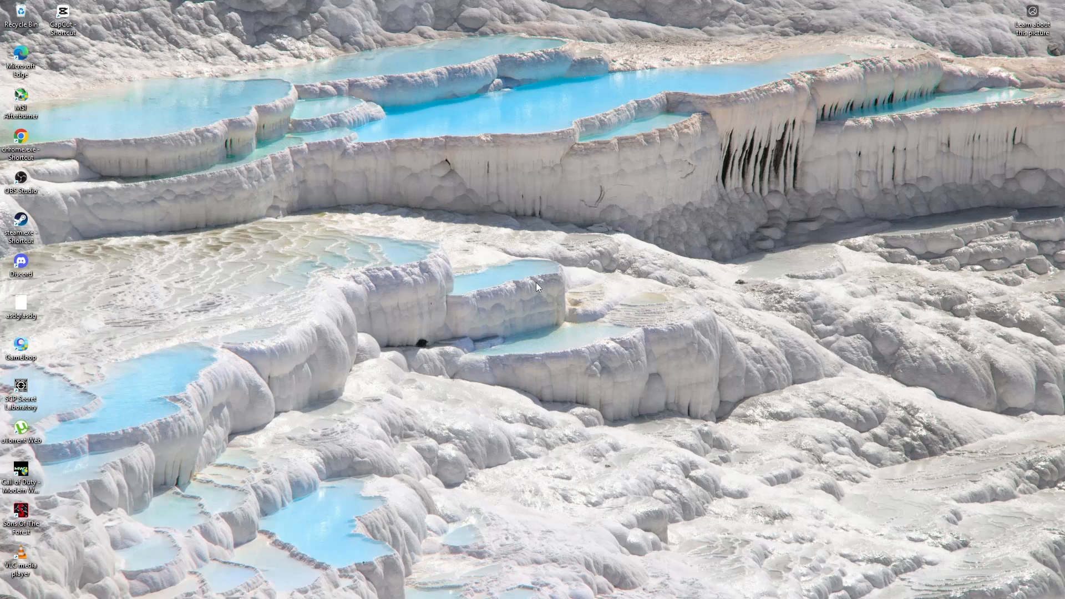
click(251, 586)
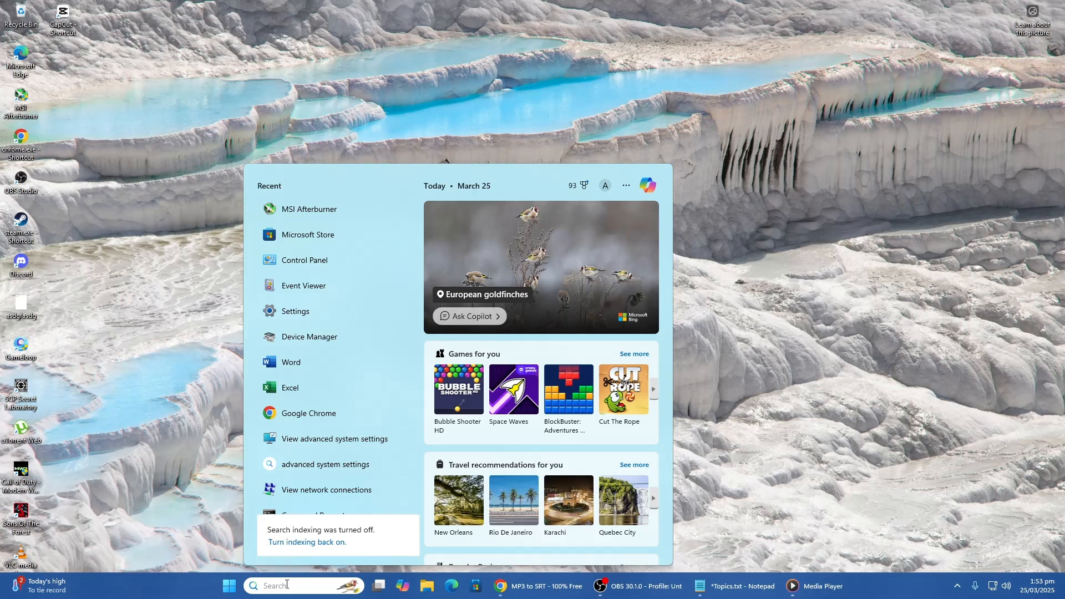
text(deivce mana)
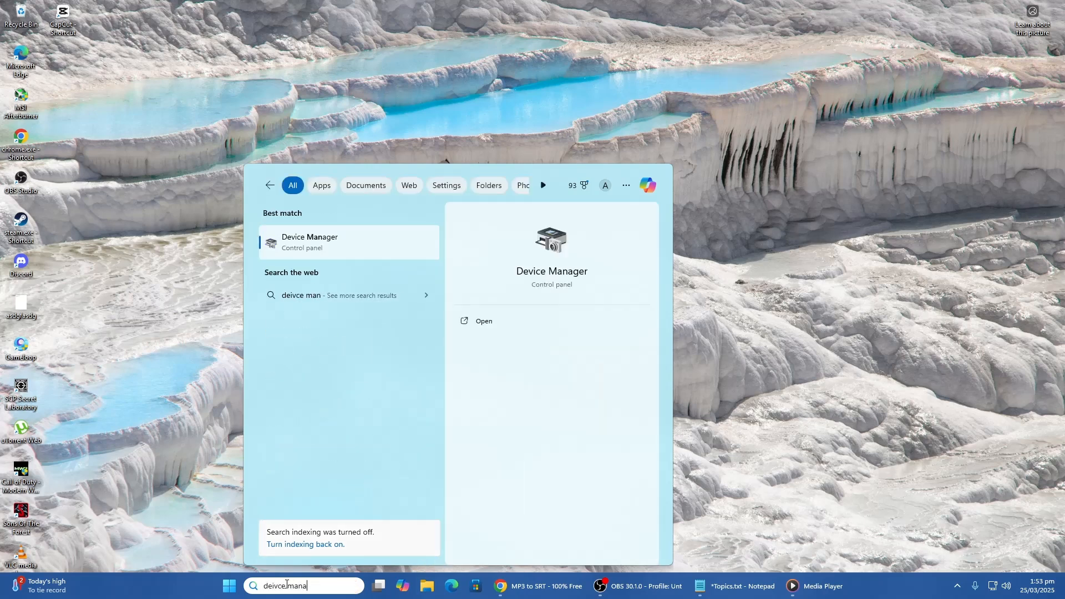
text(g)
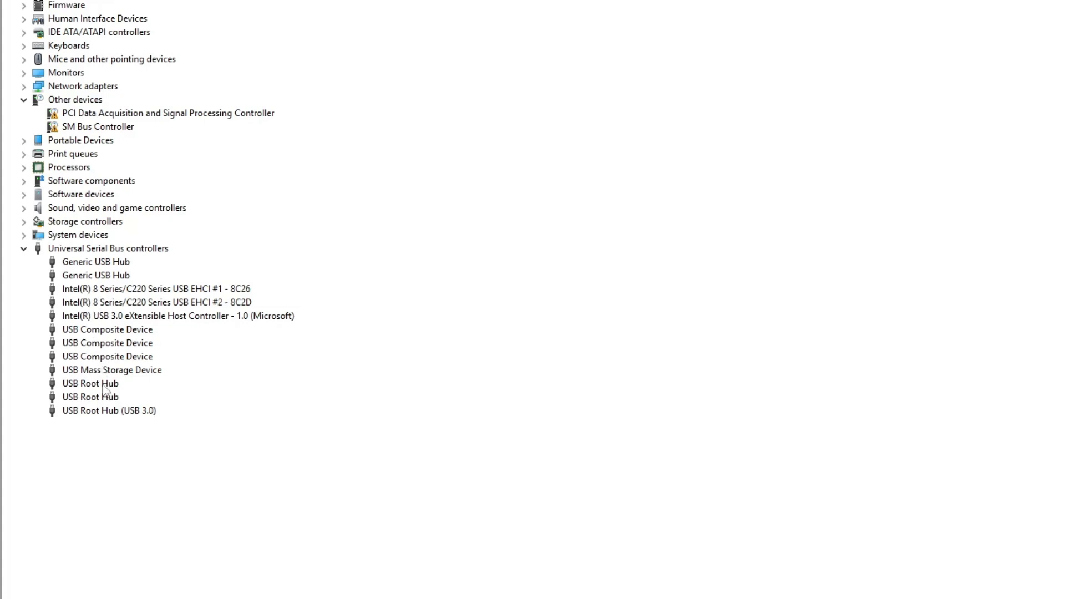
mouse_move(131, 323)
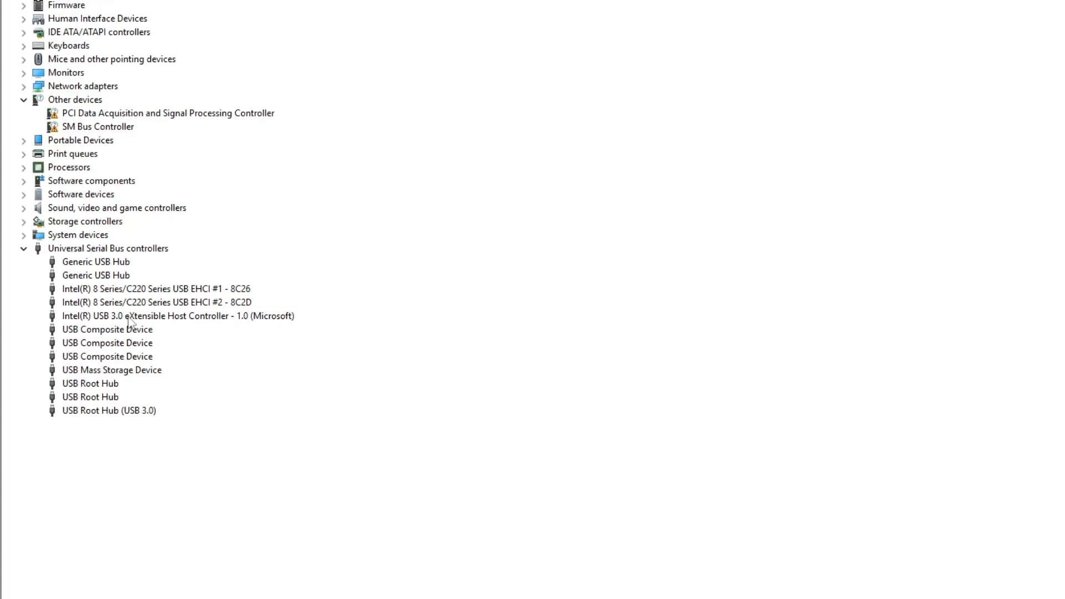
Step: Right-click the first Generic USB Hub under Universal Serial Bus controllers
click(96, 262)
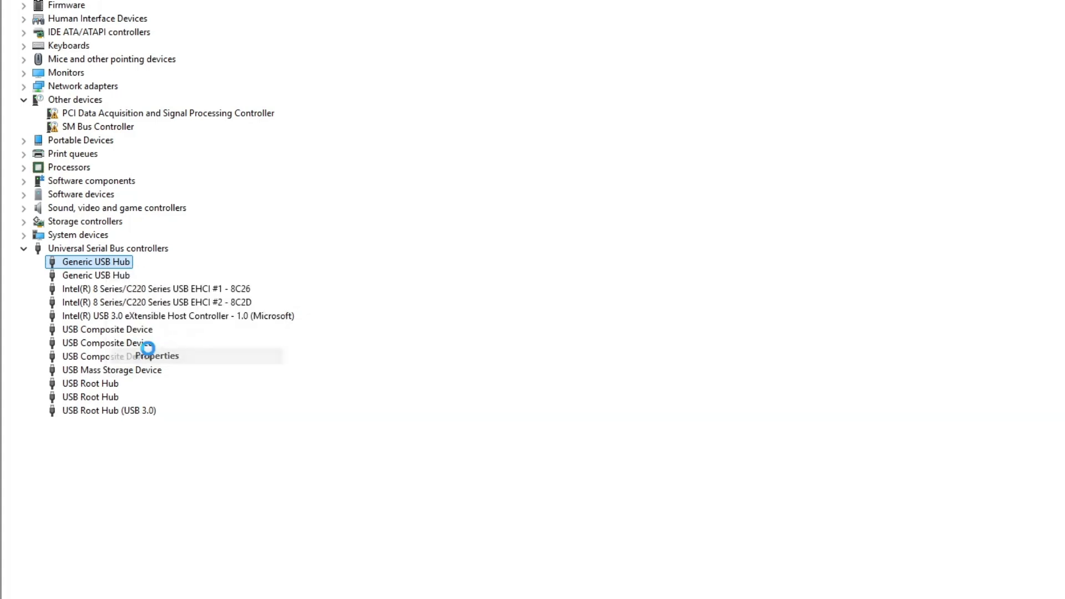
Step: Open the Generic USB Hub's properties and review its hub speed and bandwidth details
click(155, 355)
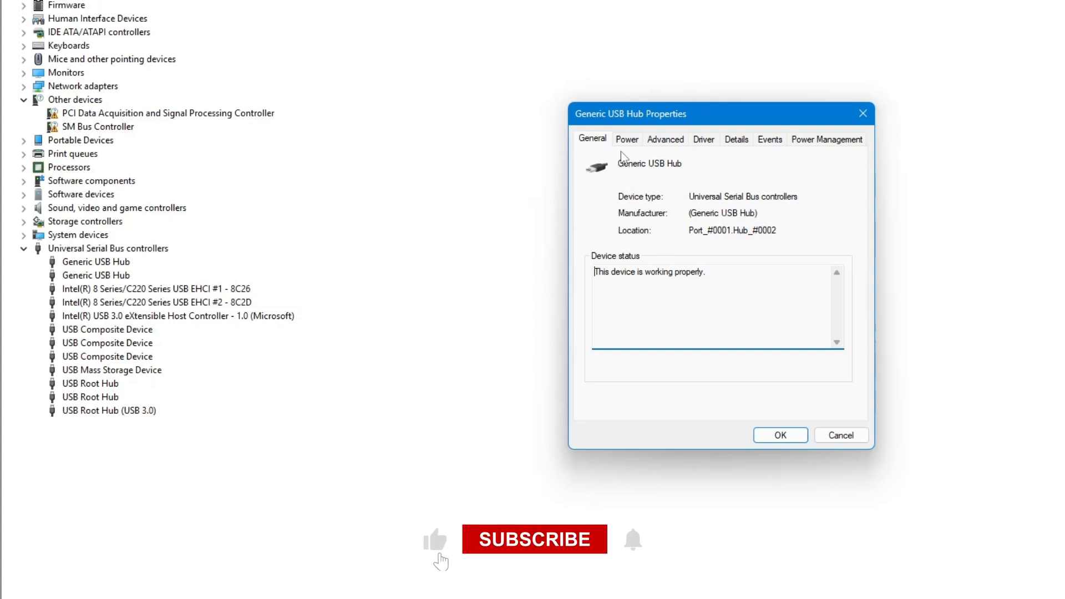
click(664, 140)
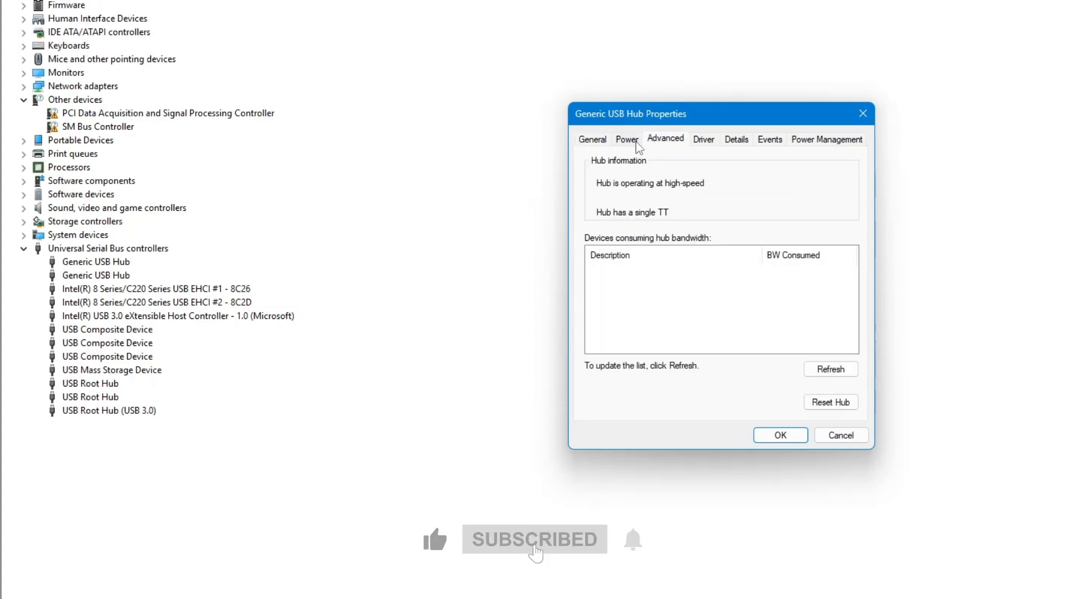
click(592, 139)
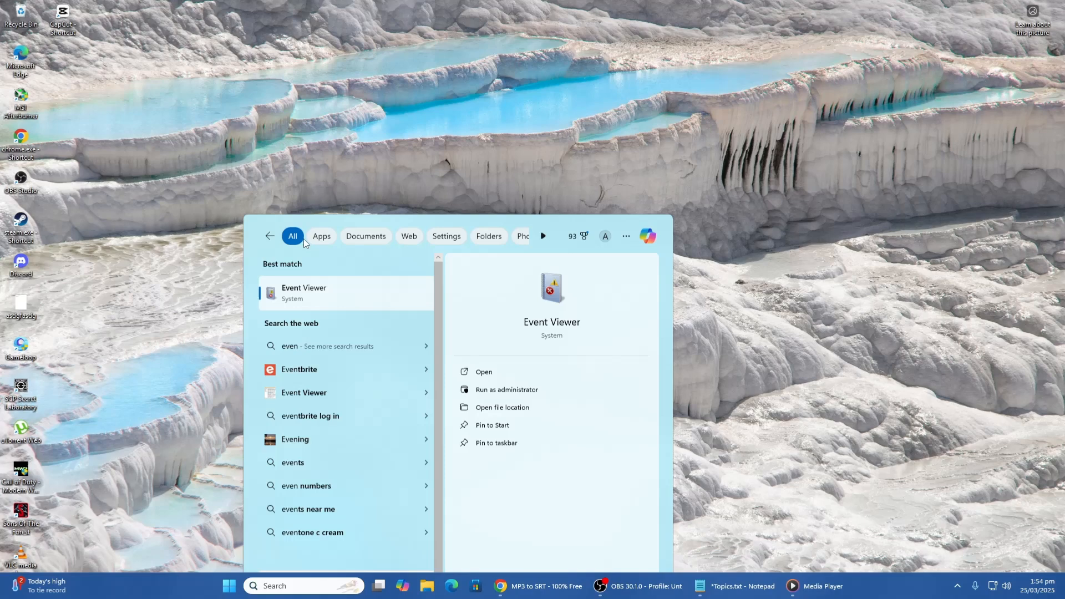
Step: Launch Event Viewer from the Windows Search results
click(483, 372)
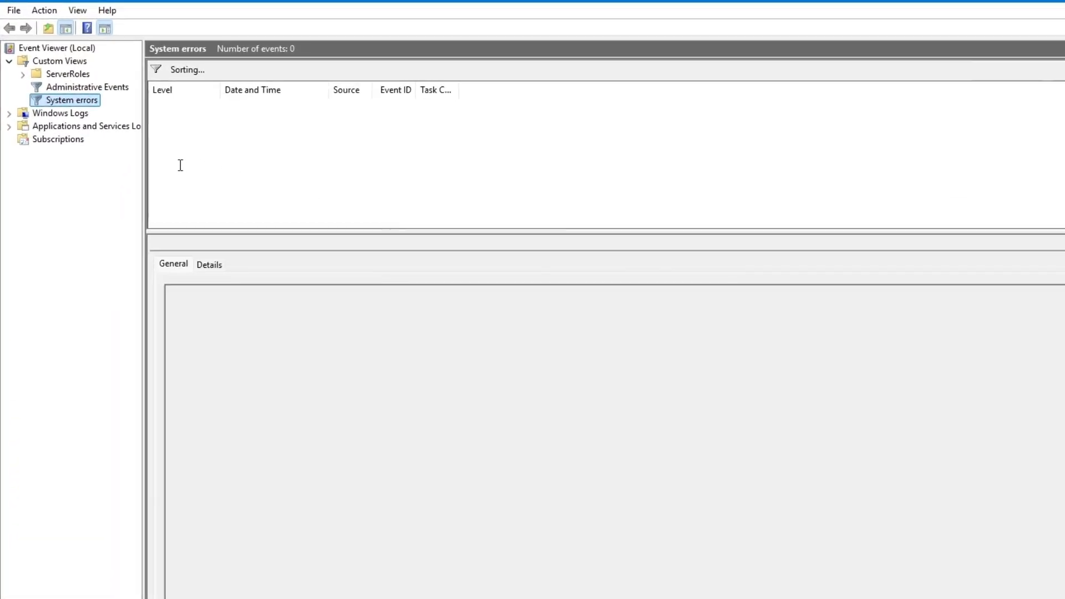
Step: Select System under Windows Logs to list its events
click(10, 113)
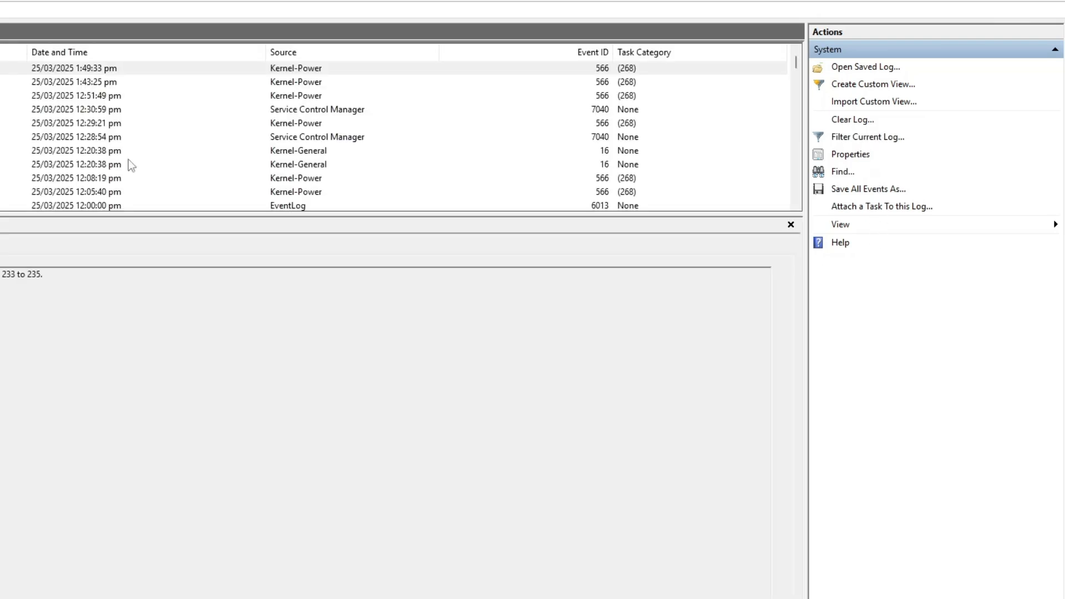
Step: Open Filter Current Log and enter 'usbstor' as the event source
click(868, 136)
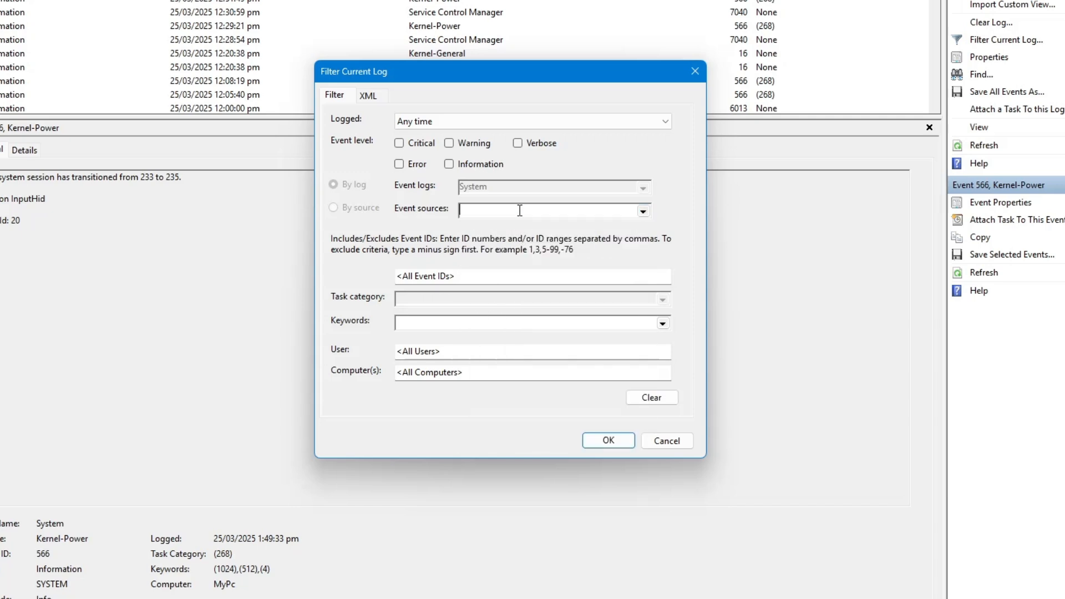
text(u)
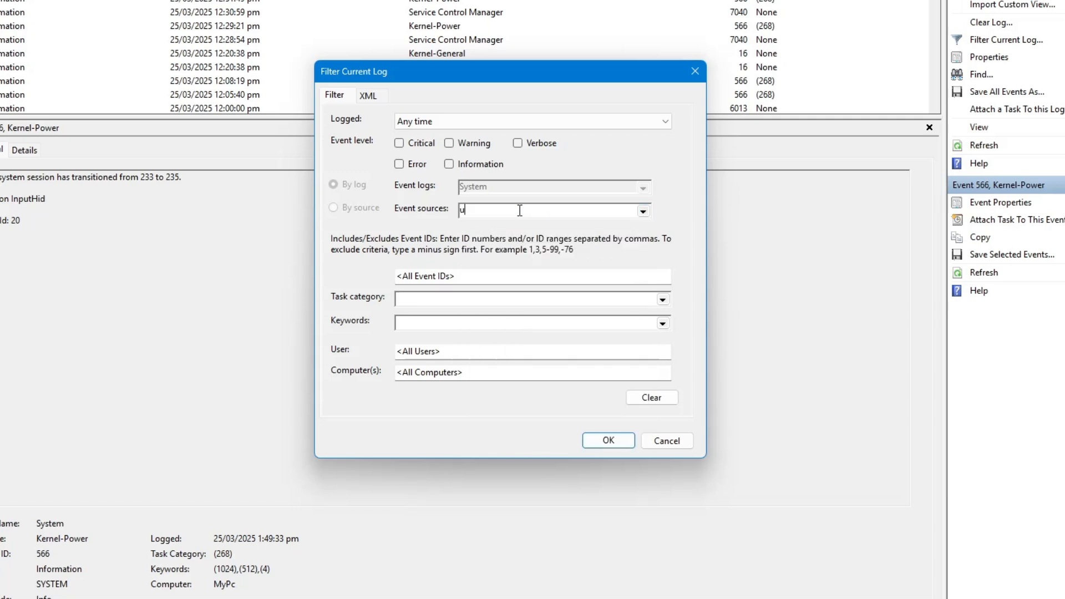
text(ssb)
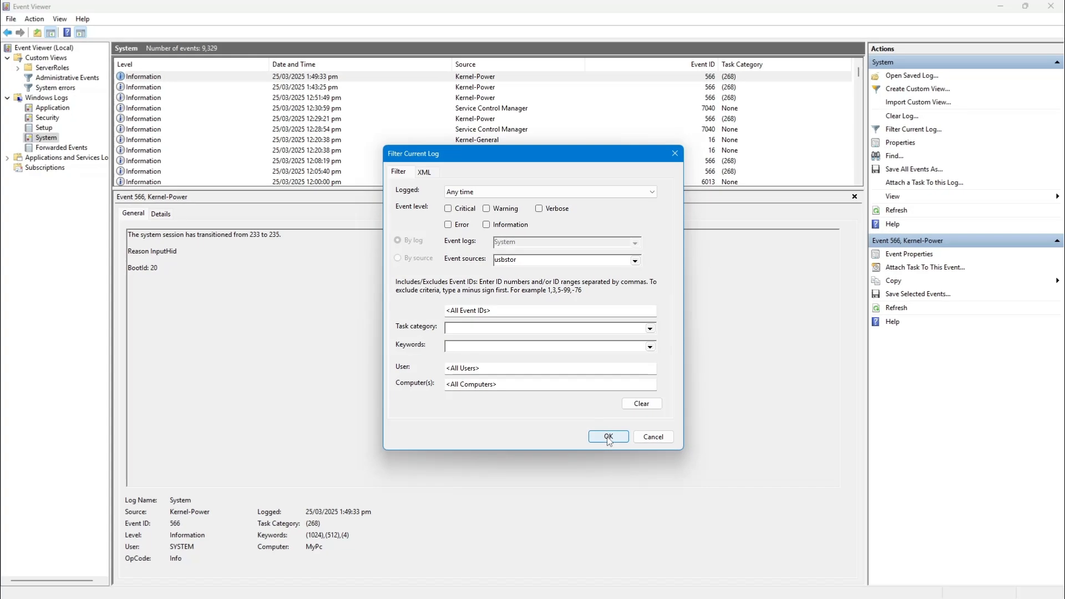
Step: Apply the usbstor source filter, leaving zero matching System log events
click(606, 436)
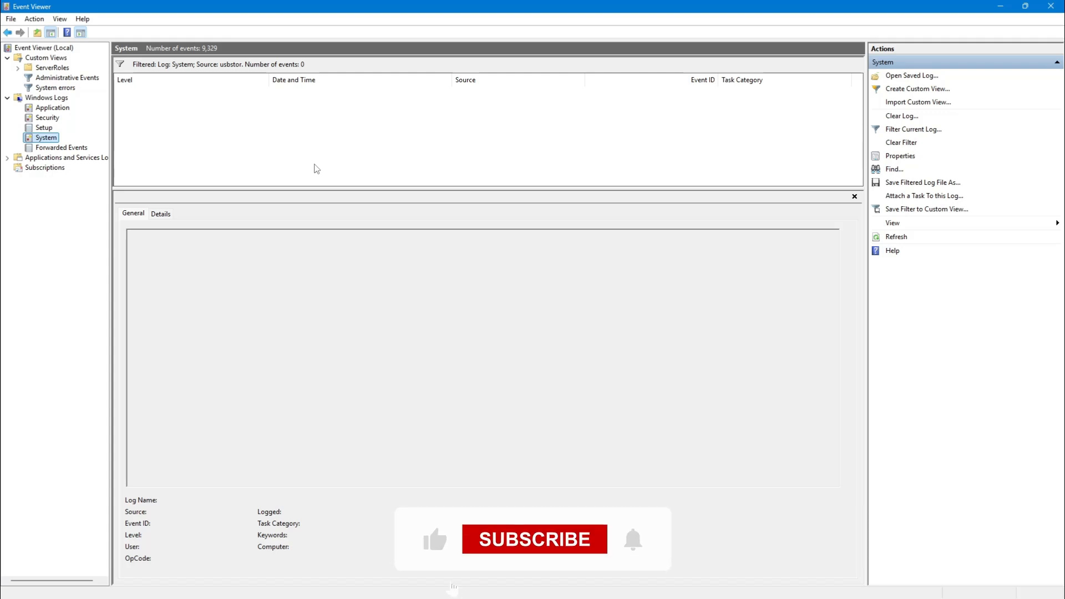
click(534, 539)
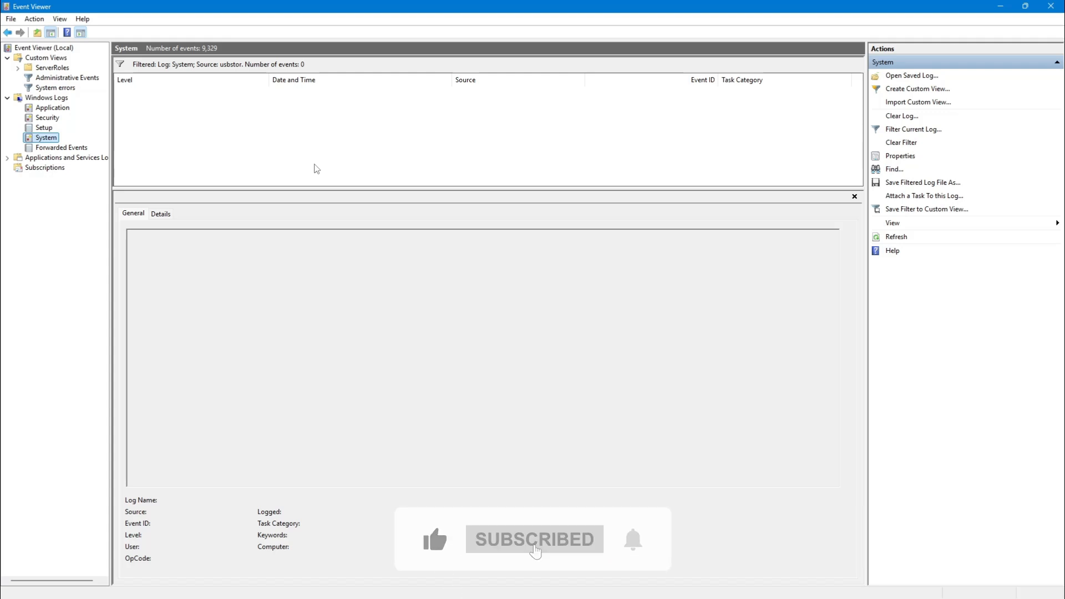